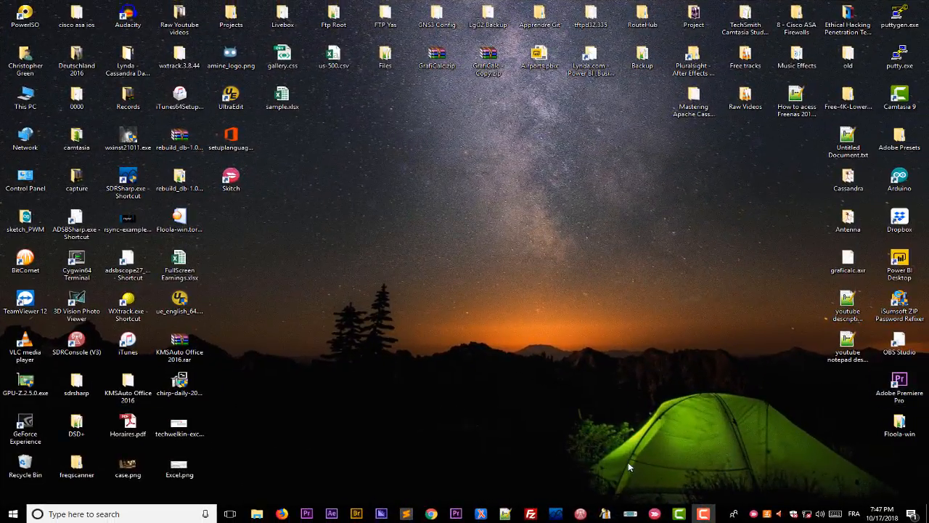
{"action": "mouse_move", "coordinate": [557, 460]}
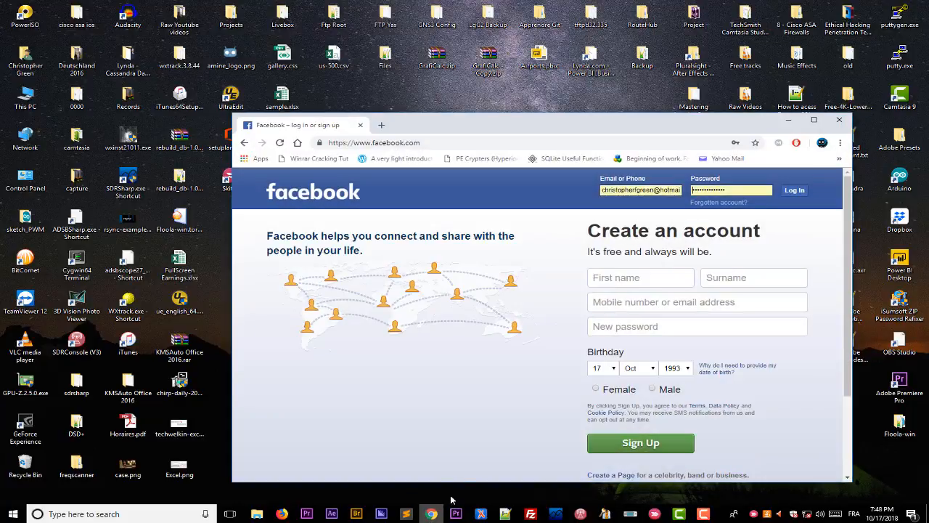
Step: Search for notepad and run Notepad as administrator, approving the UAC prompt
{"action": "left_click", "coordinate": [814, 119]}
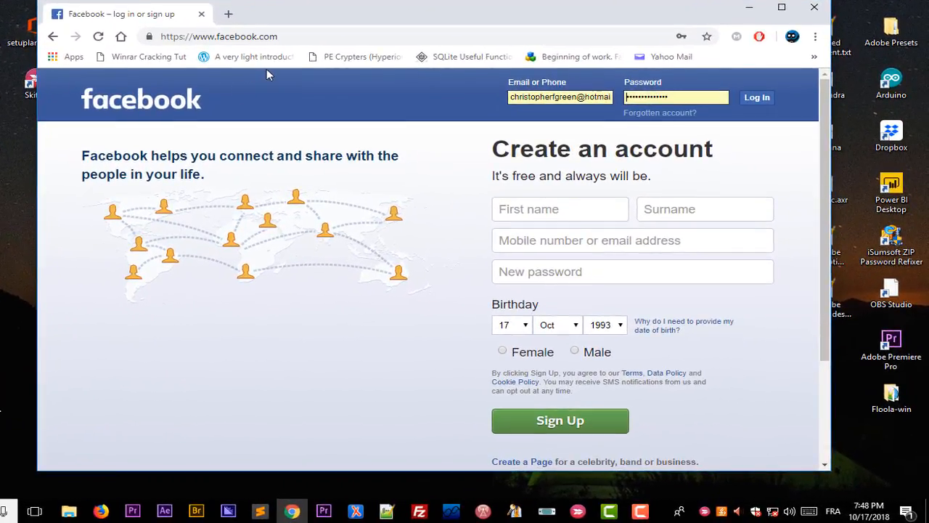
{"action": "mouse_move", "coordinate": [348, 176]}
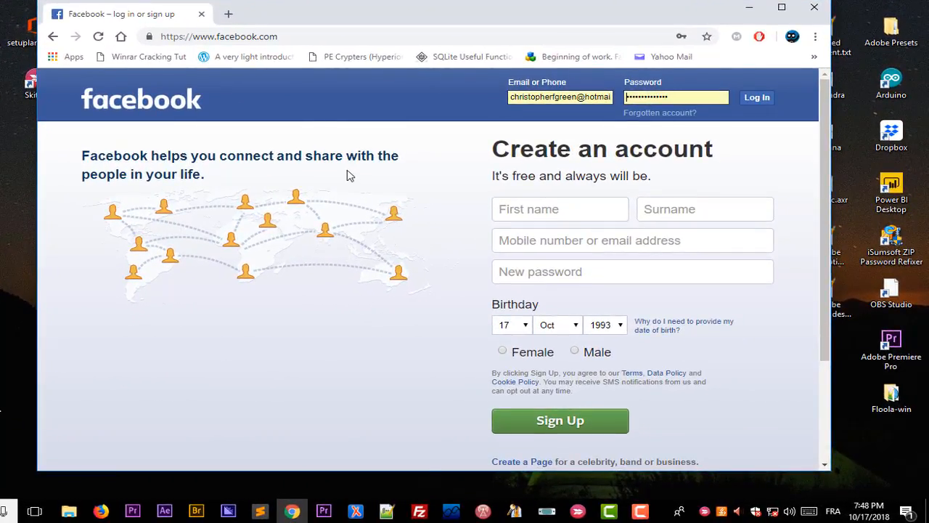
{"action": "mouse_move", "coordinate": [356, 57]}
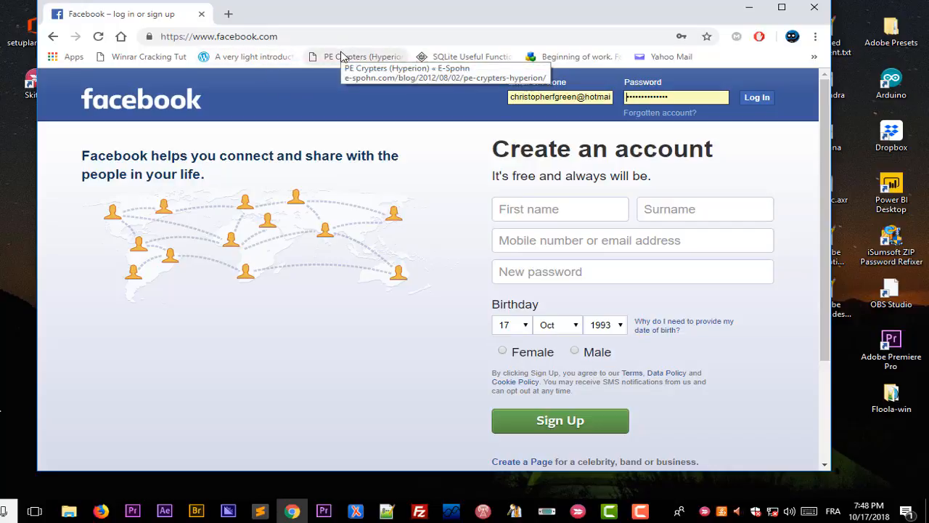
{"action": "mouse_move", "coordinate": [448, 224]}
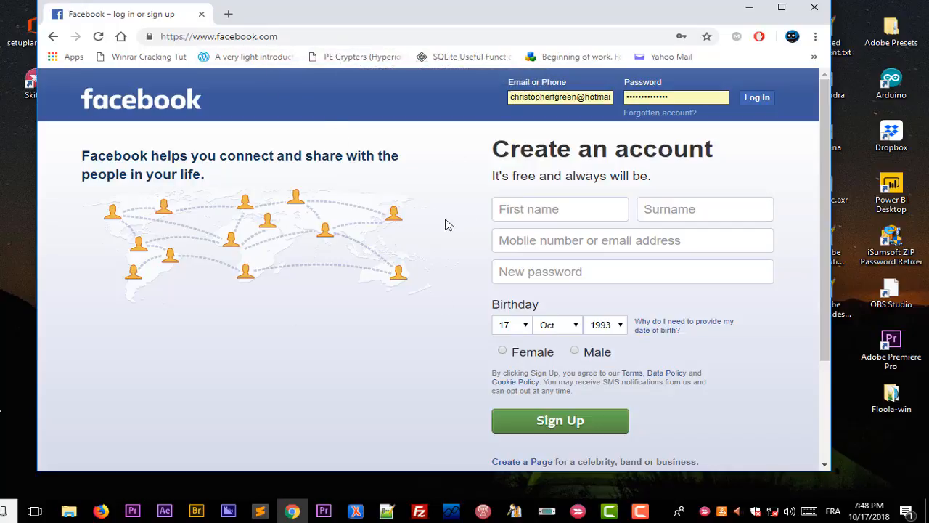
{"action": "mouse_move", "coordinate": [346, 226]}
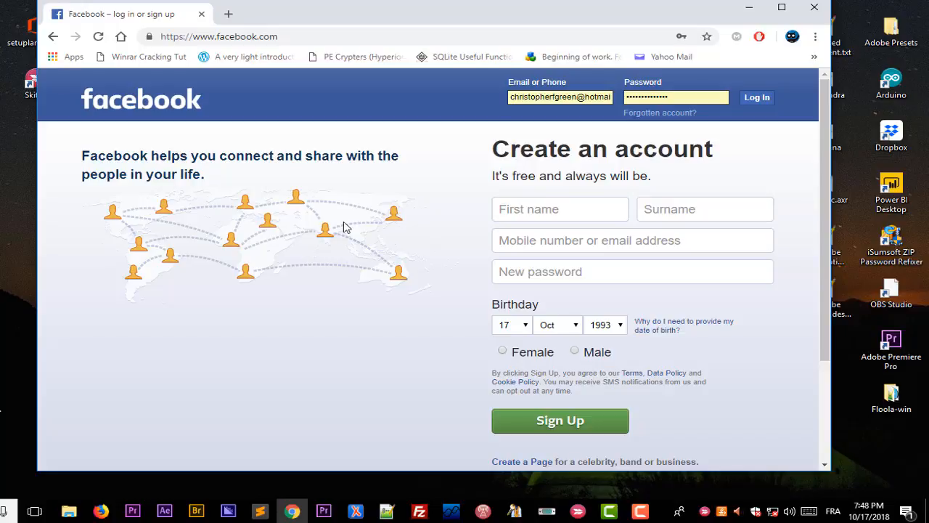
{"action": "mouse_move", "coordinate": [363, 234]}
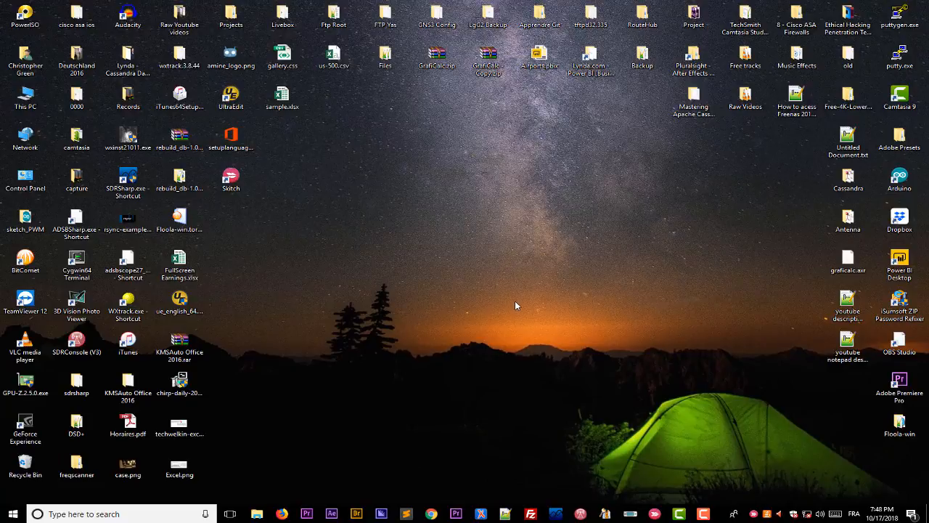
{"action": "mouse_move", "coordinate": [119, 491]}
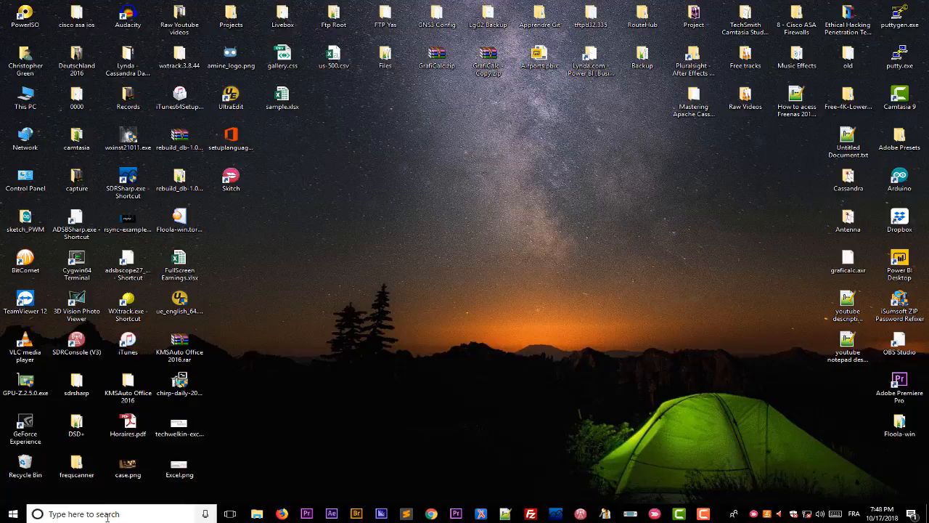
{"action": "type", "text": "notepad++"}
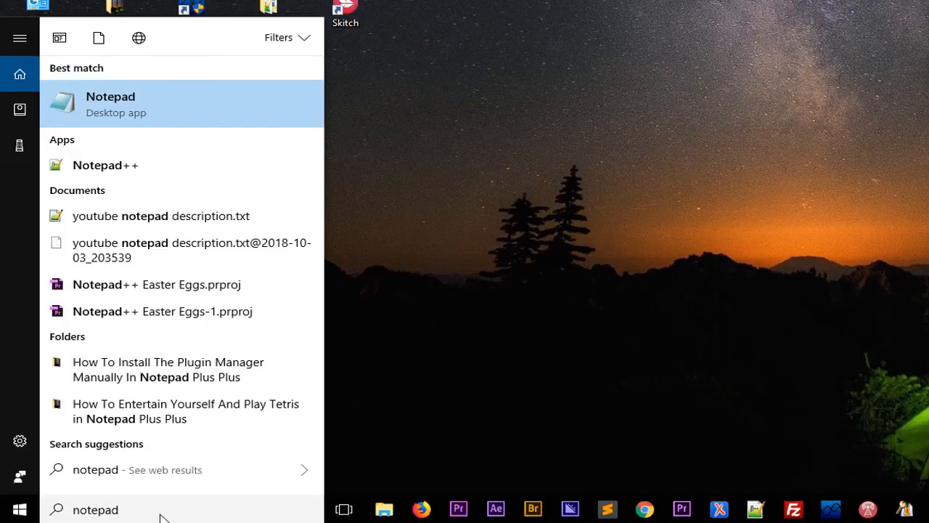
{"action": "mouse_move", "coordinate": [254, 175]}
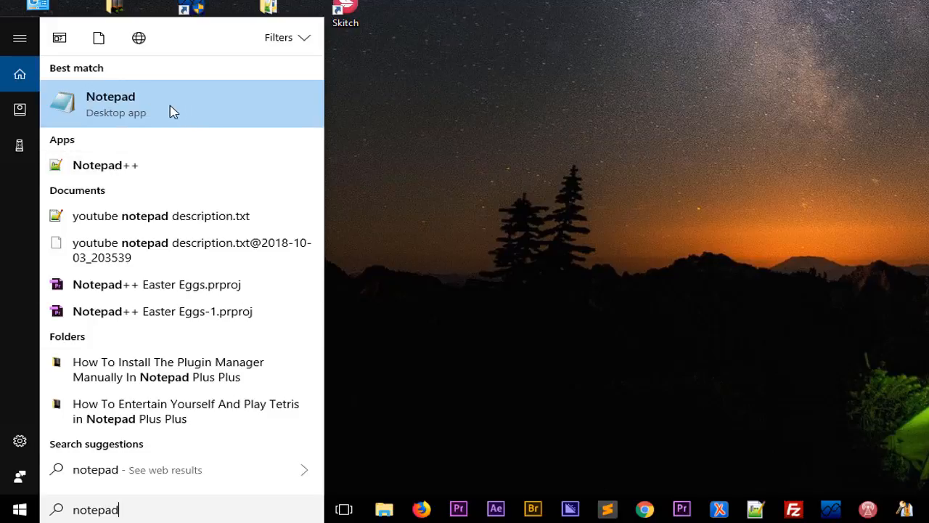
{"action": "right_click", "coordinate": [110, 103]}
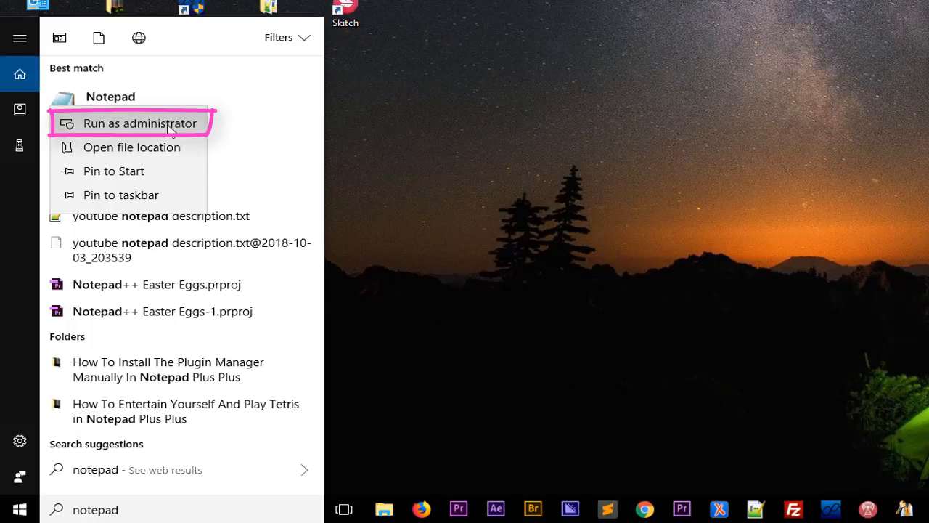
{"action": "left_click", "coordinate": [140, 122]}
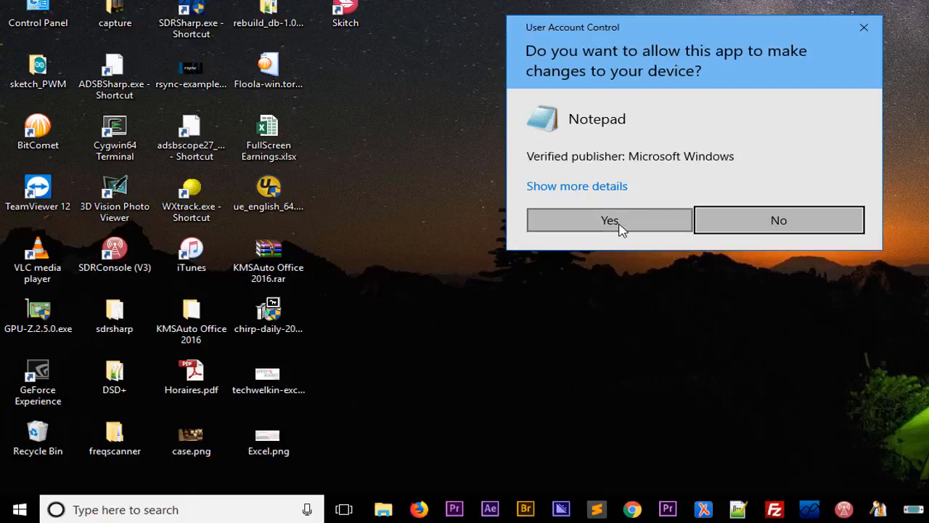
{"action": "left_click", "coordinate": [609, 220]}
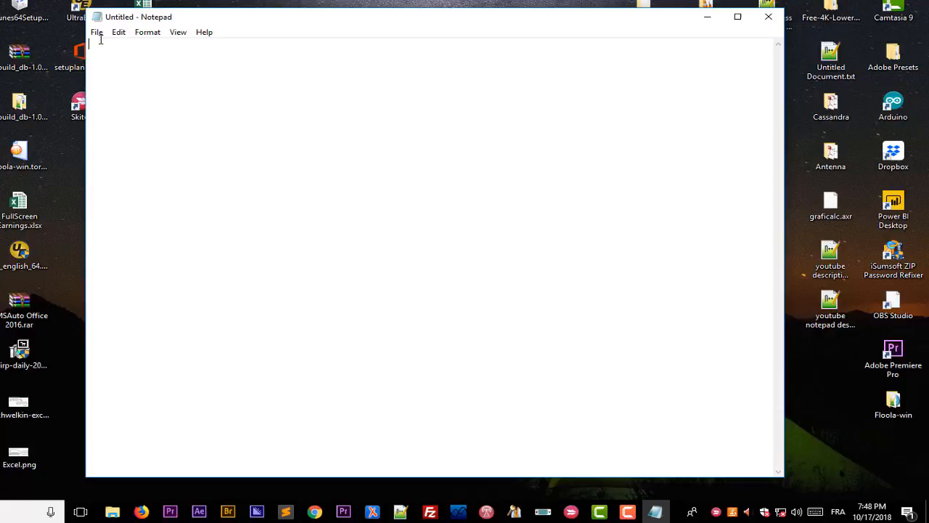
Step: Open Notepad's File > Open dialog to browse the drivers\etc folder
{"action": "left_click", "coordinate": [97, 32]}
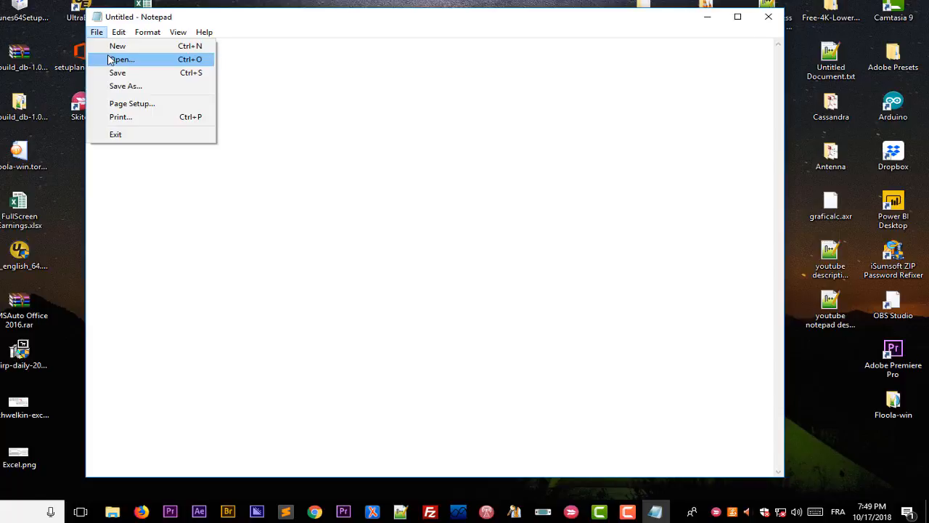
{"action": "left_click", "coordinate": [122, 59]}
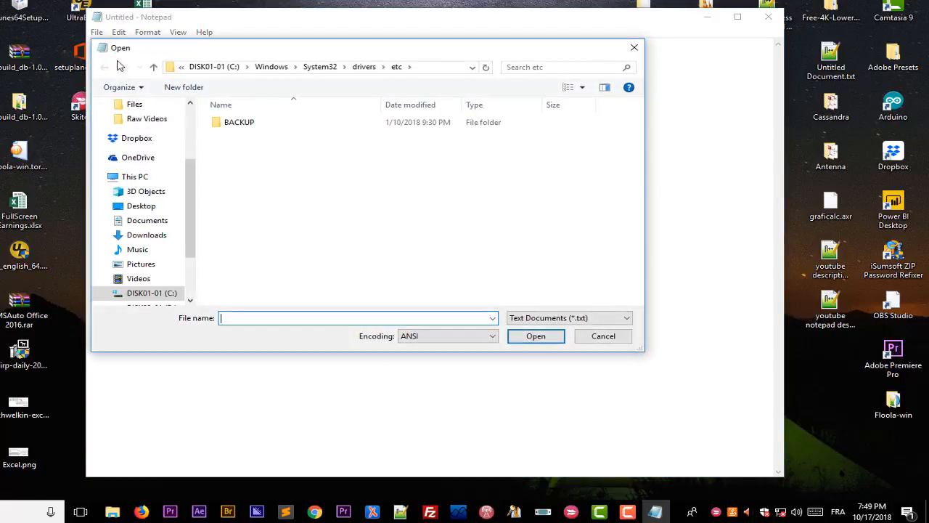
{"action": "mouse_move", "coordinate": [285, 69]}
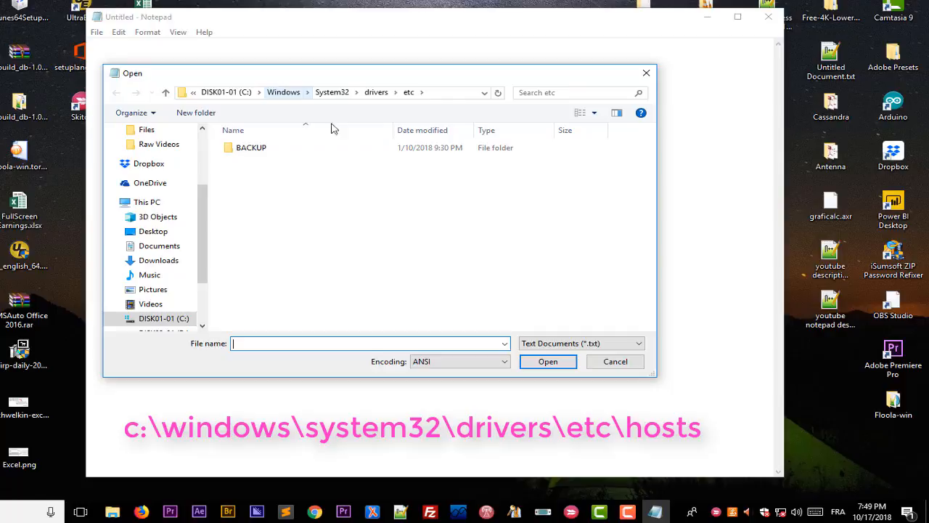
{"action": "mouse_move", "coordinate": [378, 99]}
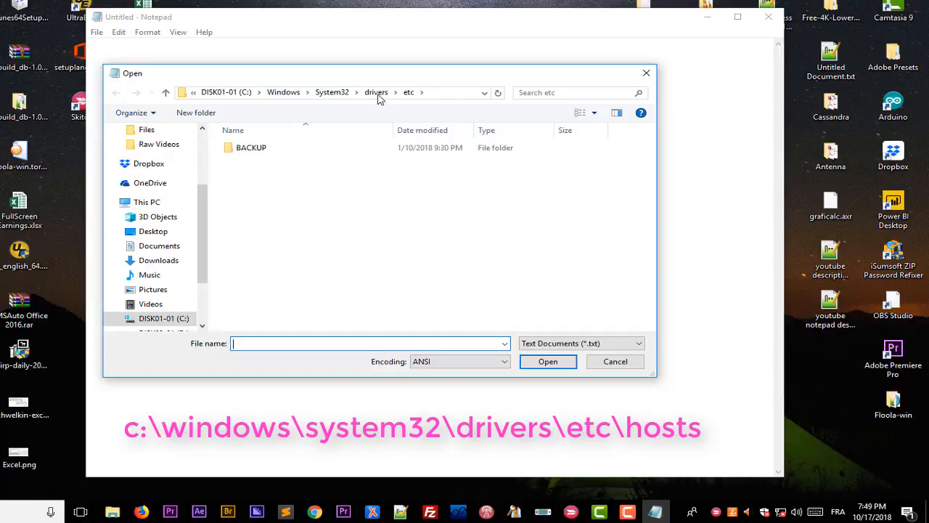
{"action": "mouse_move", "coordinate": [418, 104]}
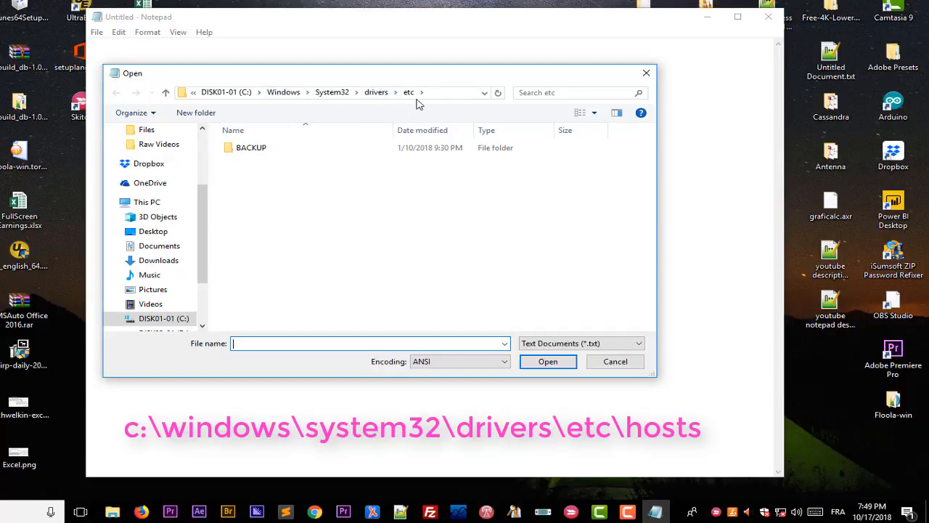
{"action": "mouse_move", "coordinate": [448, 230]}
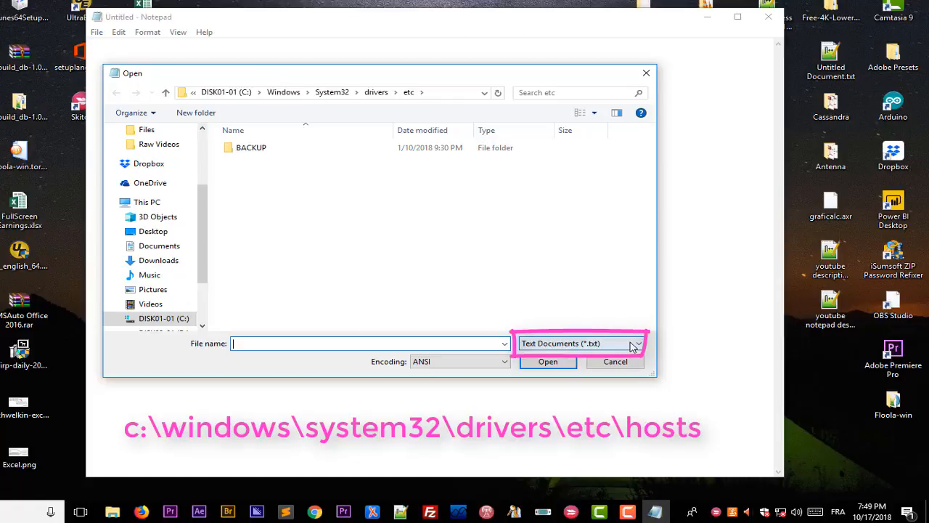
{"action": "mouse_move", "coordinate": [615, 351]}
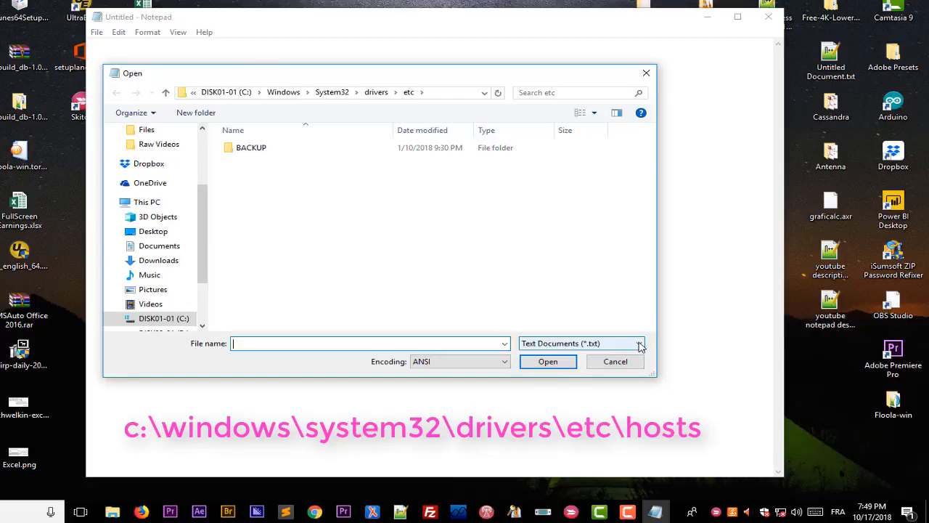
Step: Set the file filter to All Files (*.*) and open the hosts file
{"action": "left_click", "coordinate": [638, 342]}
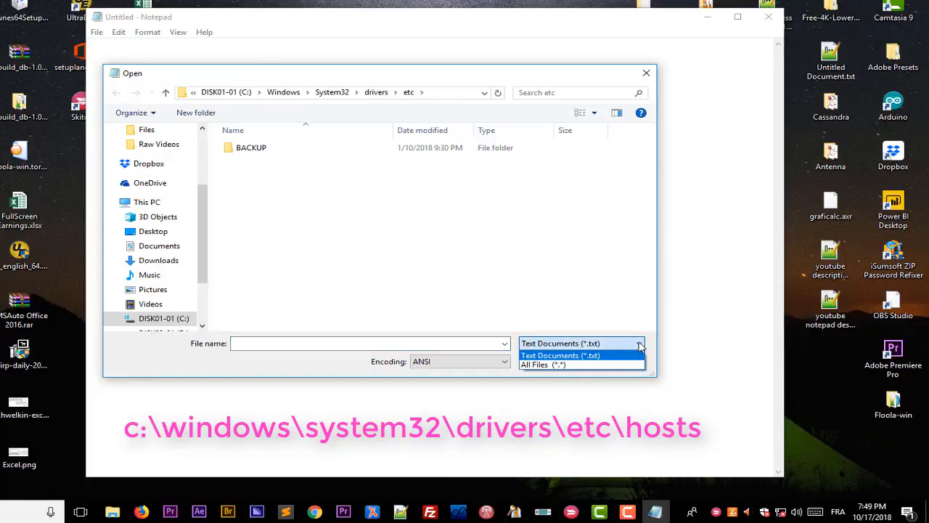
{"action": "mouse_move", "coordinate": [557, 364]}
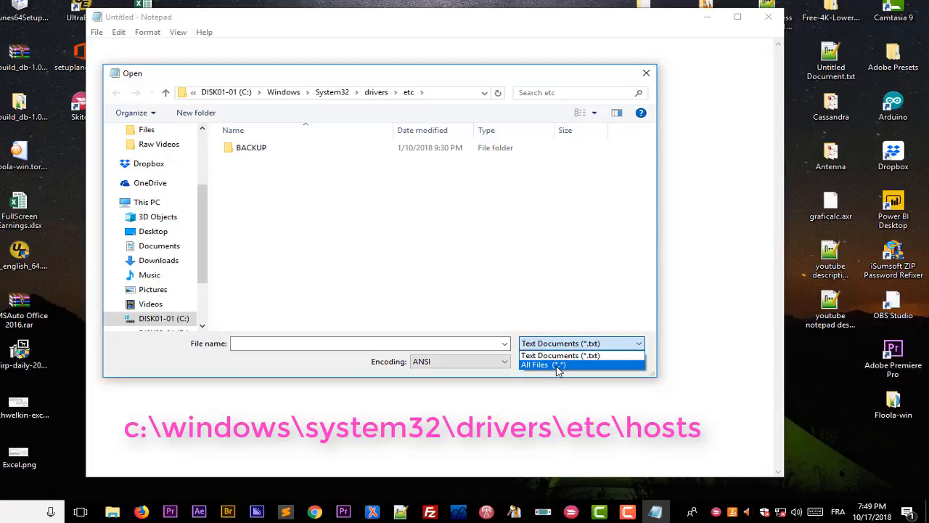
{"action": "left_click", "coordinate": [543, 364]}
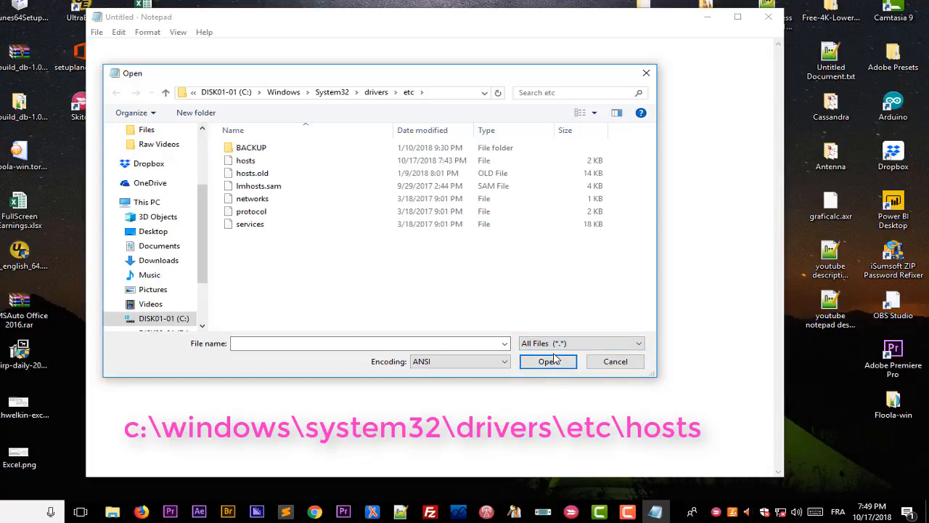
{"action": "left_click", "coordinate": [246, 161]}
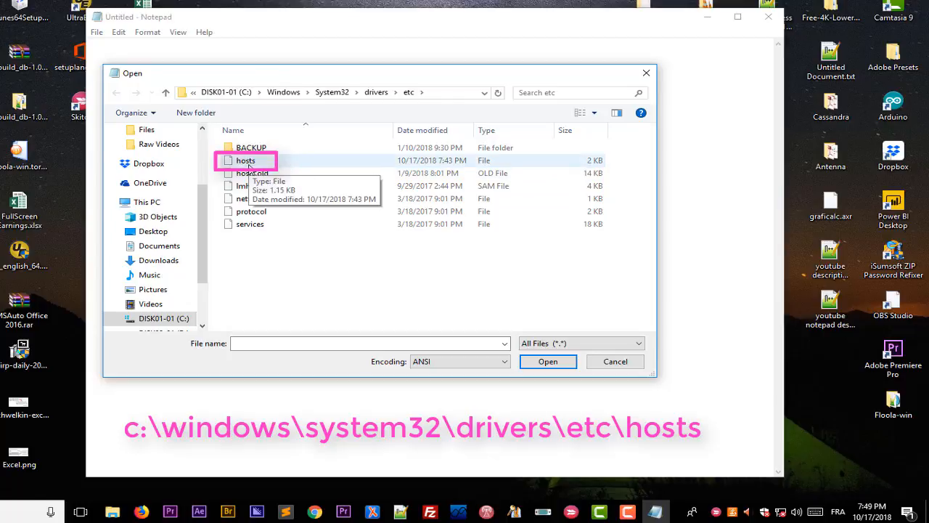
{"action": "mouse_move", "coordinate": [296, 170]}
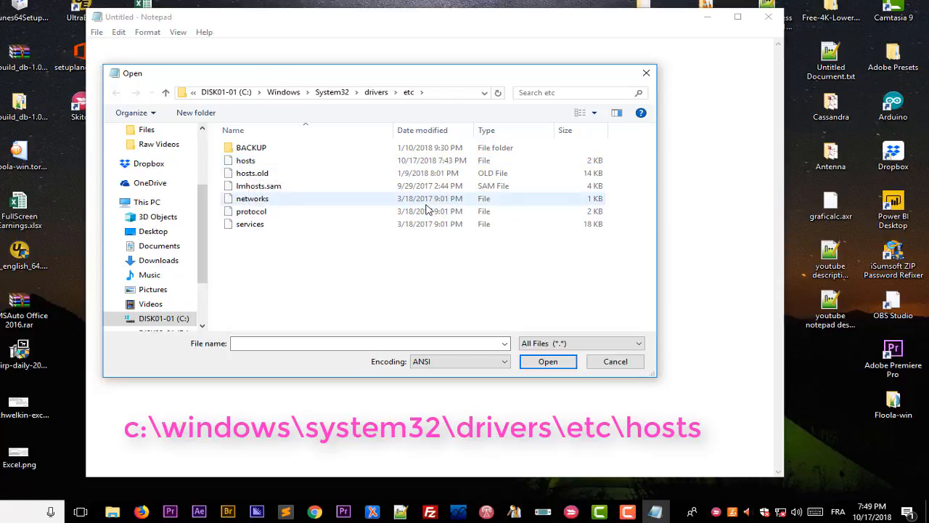
{"action": "left_click", "coordinate": [245, 159]}
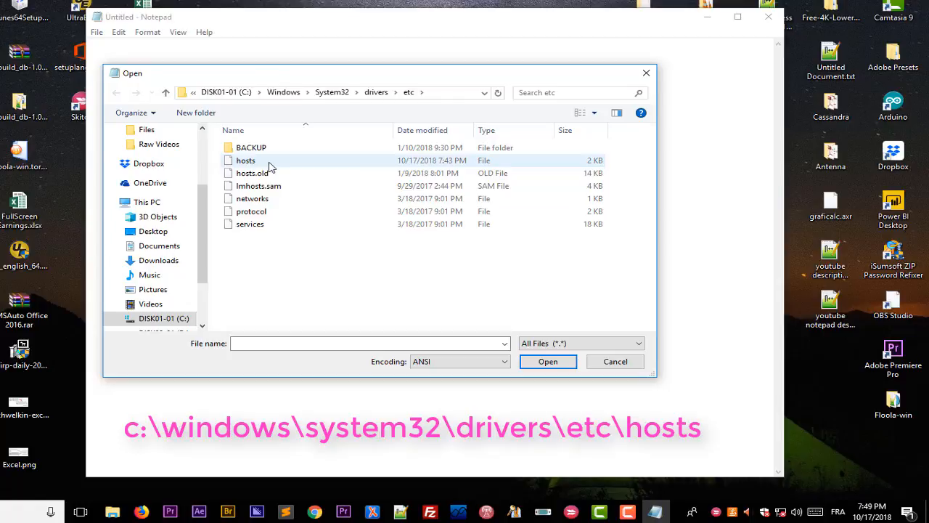
{"action": "left_click", "coordinate": [245, 161]}
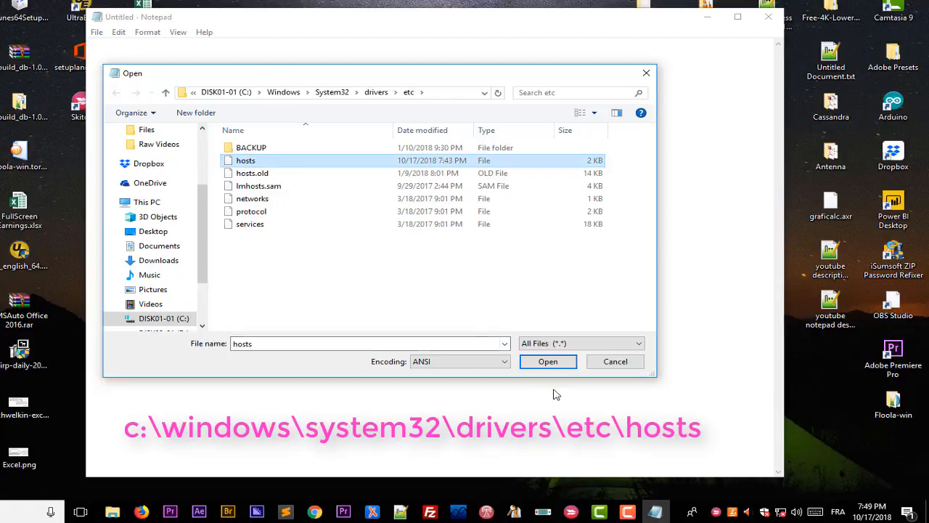
{"action": "left_click", "coordinate": [548, 362]}
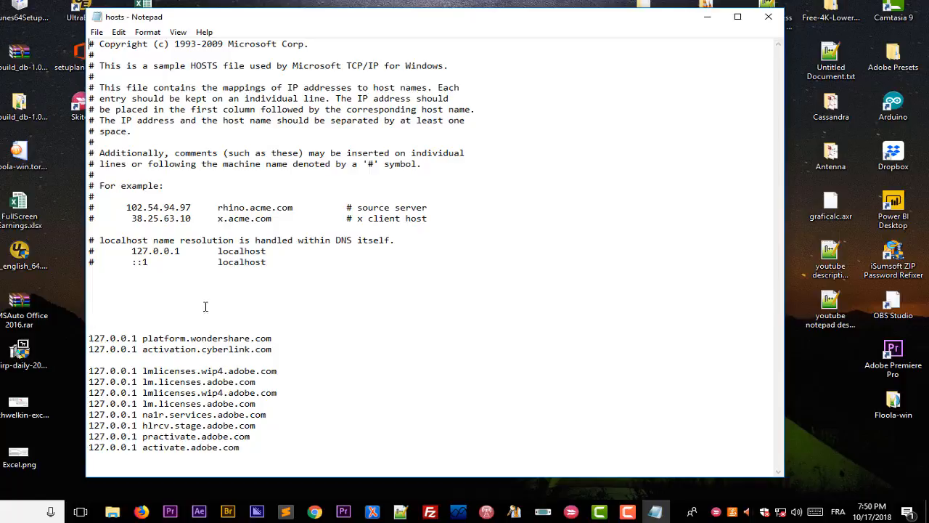
{"action": "mouse_move", "coordinate": [199, 323]}
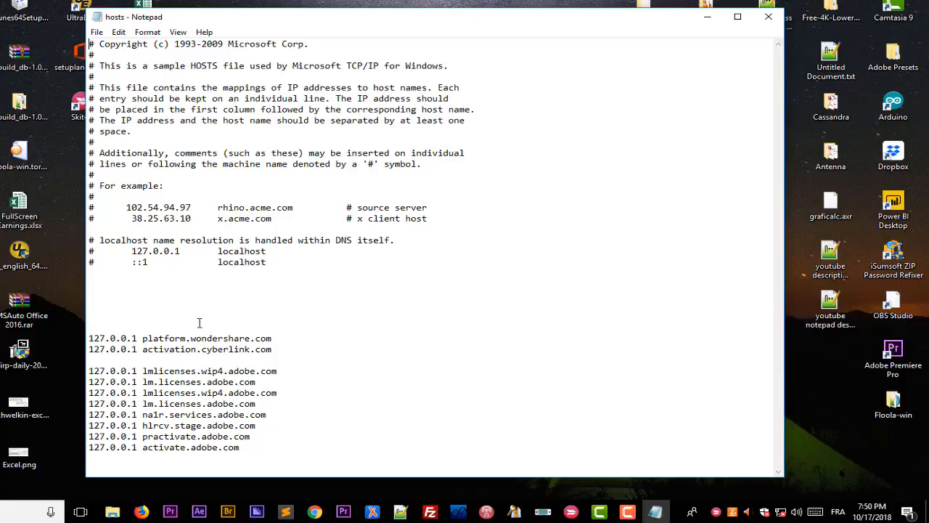
{"action": "mouse_move", "coordinate": [221, 400]}
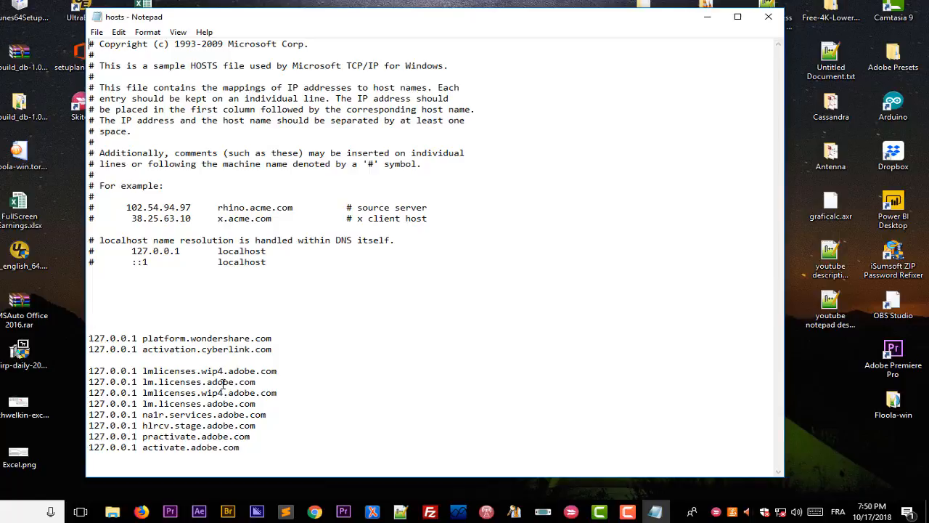
{"action": "mouse_move", "coordinate": [435, 437]}
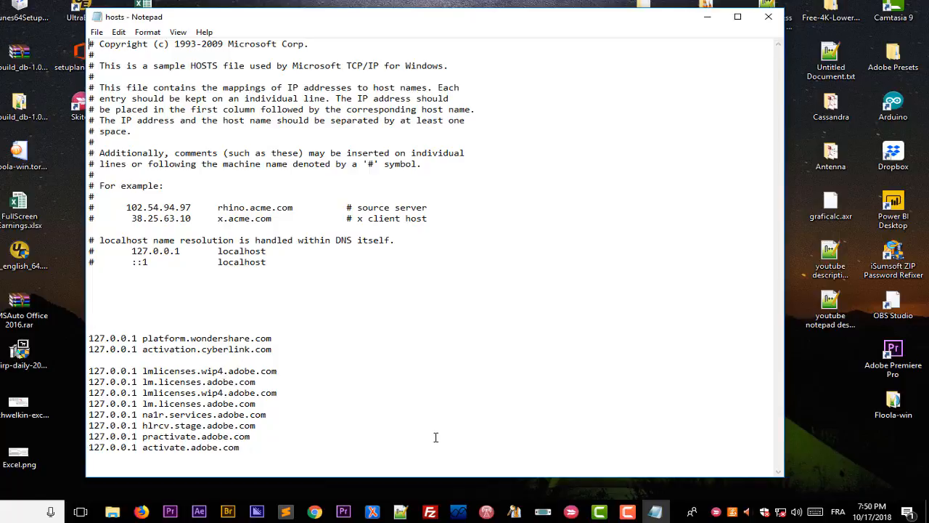
{"action": "mouse_move", "coordinate": [92, 298]}
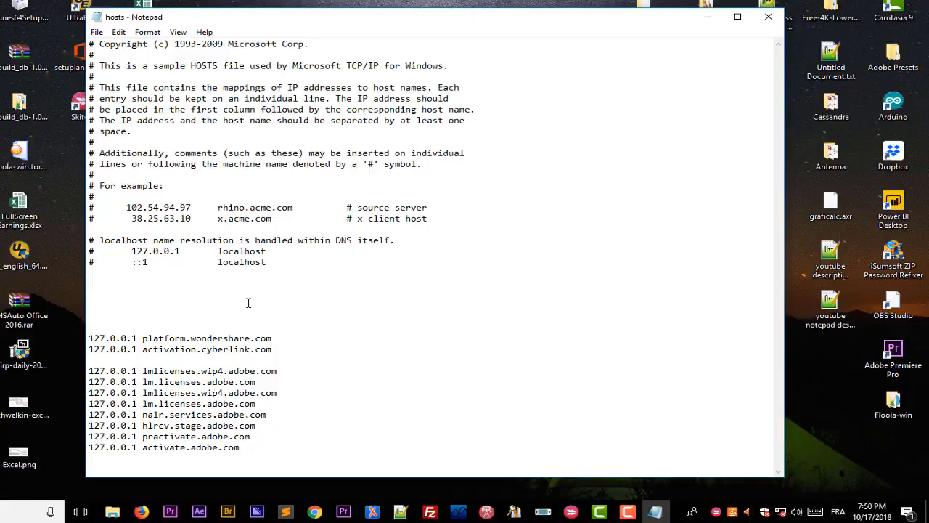
{"action": "type", "text": "127.0.0"}
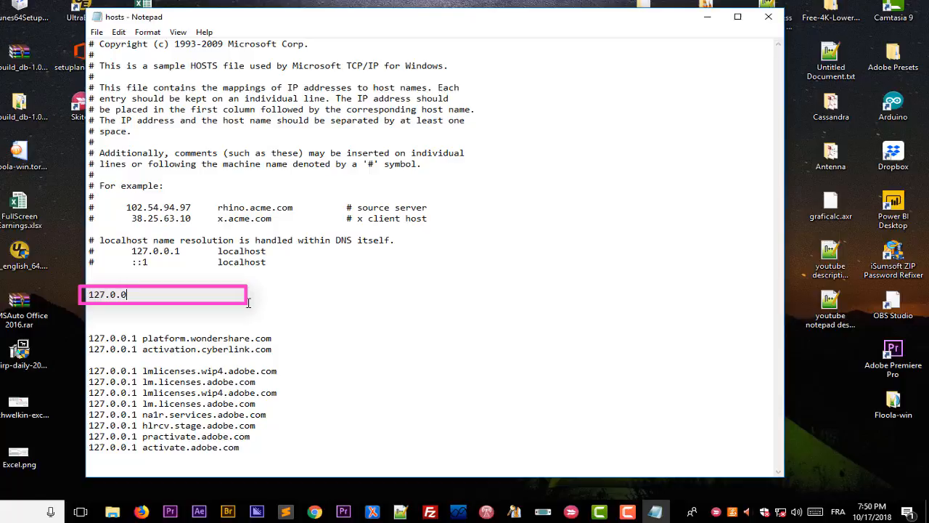
{"action": "type", "text": "1"}
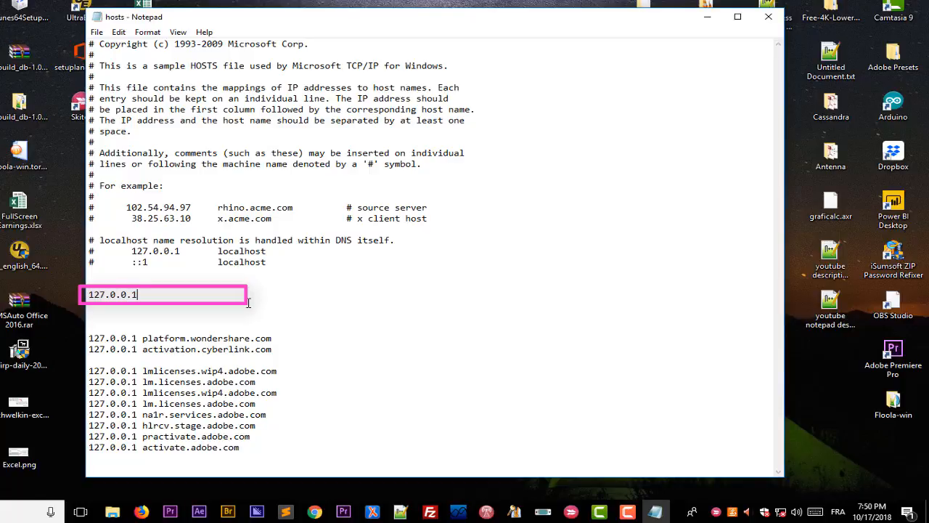
{"action": "type", "text": "\" \""}
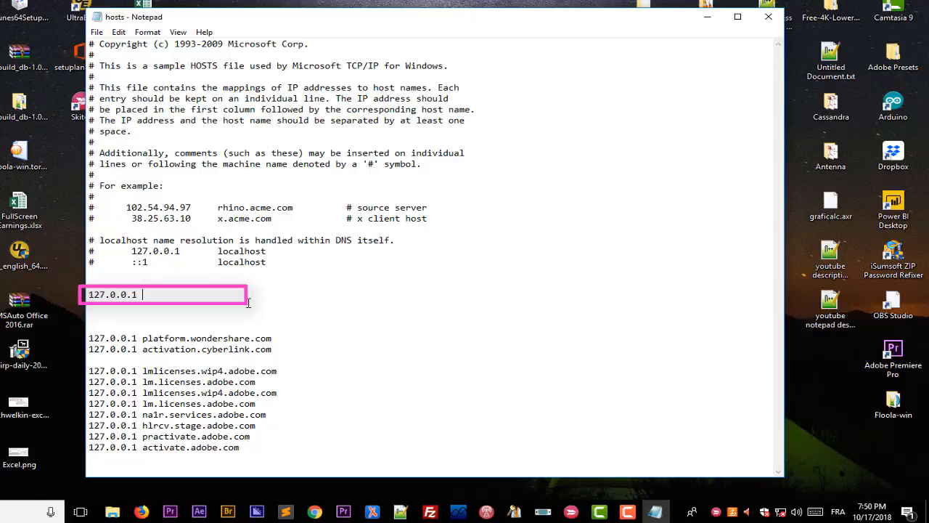
{"action": "type", "text": "www.fa"}
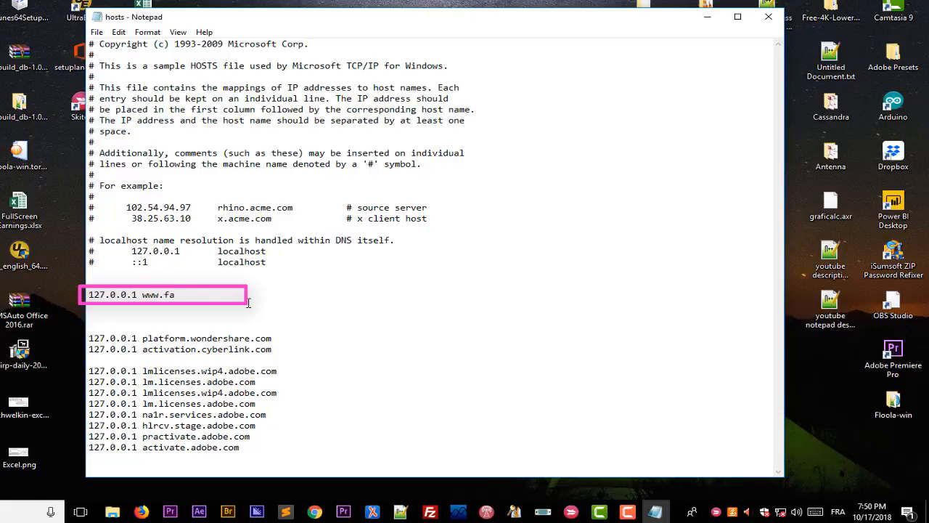
{"action": "type", "text": "cebook"}
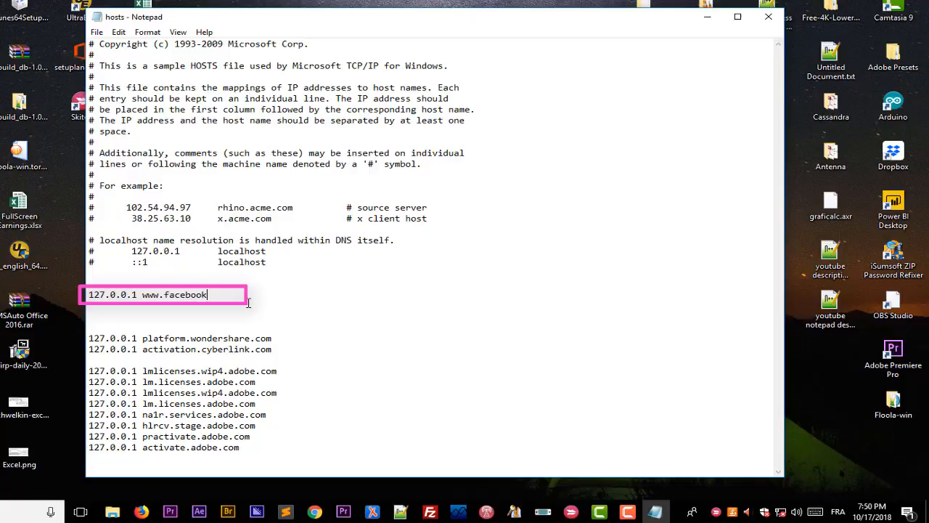
{"action": "type", "text": ".com"}
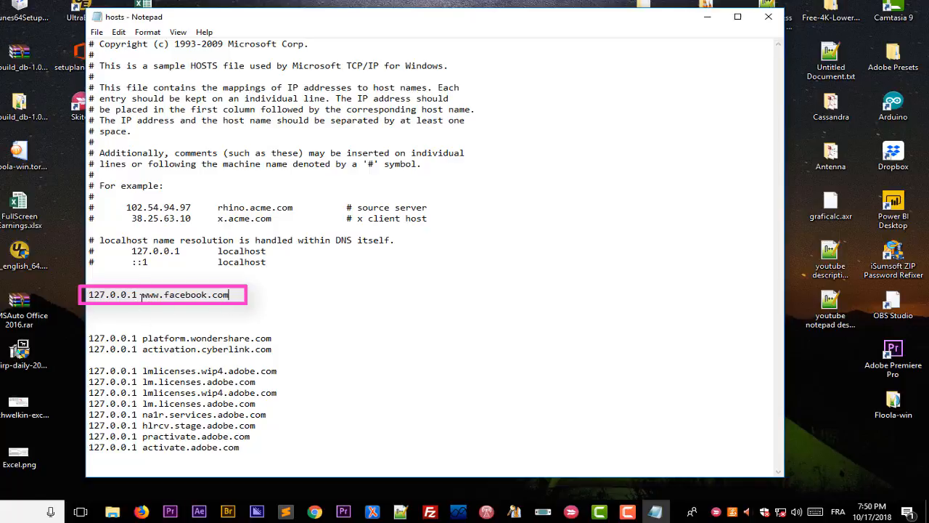
{"action": "mouse_move", "coordinate": [249, 311]}
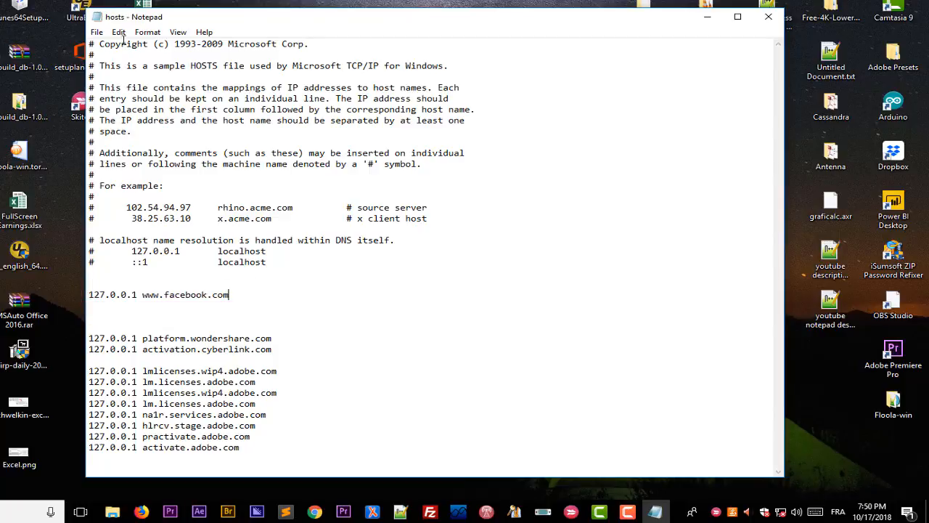
Step: Save the hosts file and close Notepad
{"action": "left_click", "coordinate": [96, 32]}
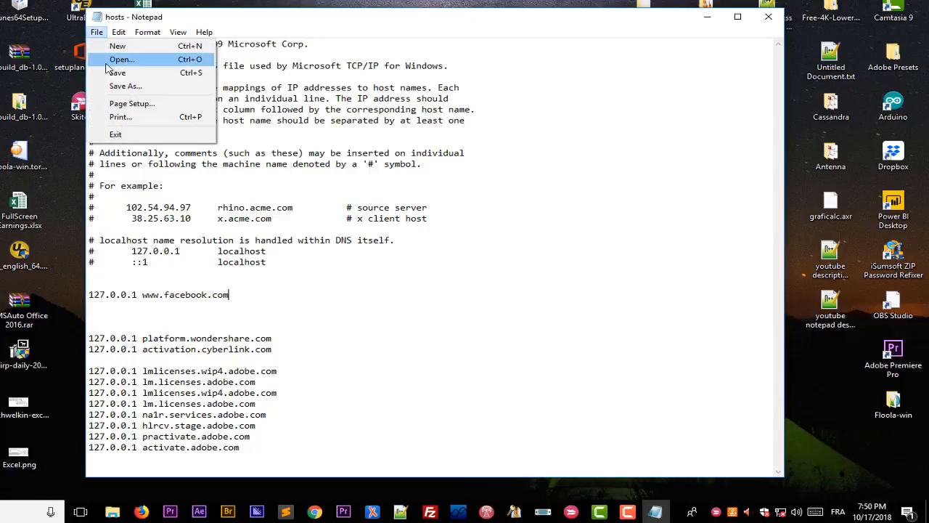
{"action": "left_click", "coordinate": [600, 129]}
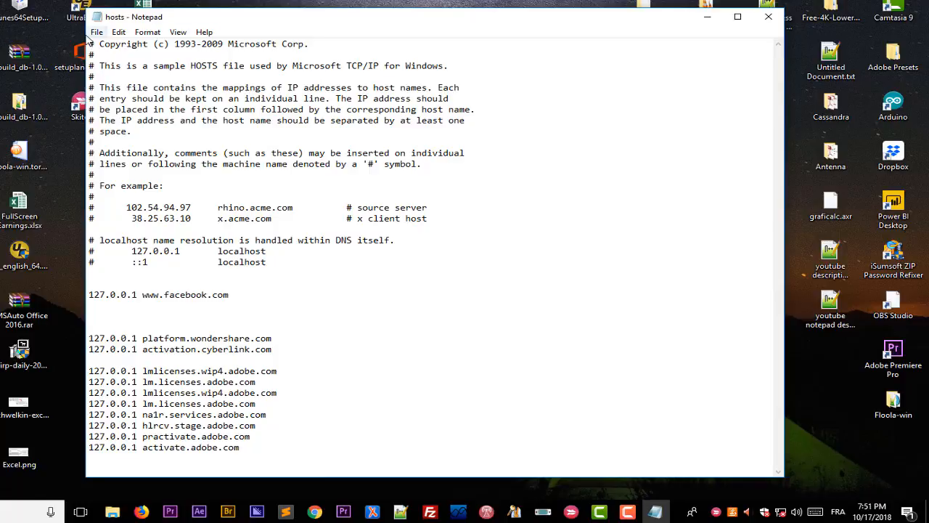
{"action": "left_click", "coordinate": [768, 16]}
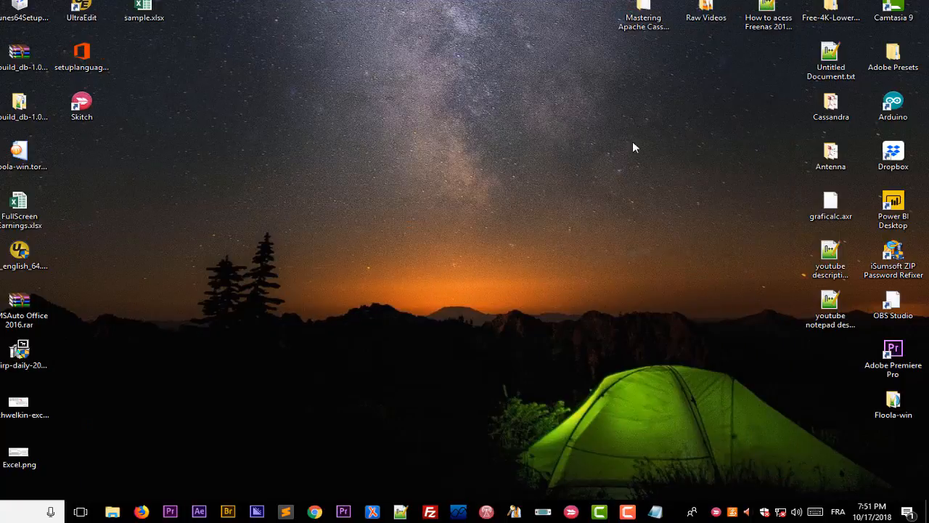
{"action": "mouse_move", "coordinate": [363, 436]}
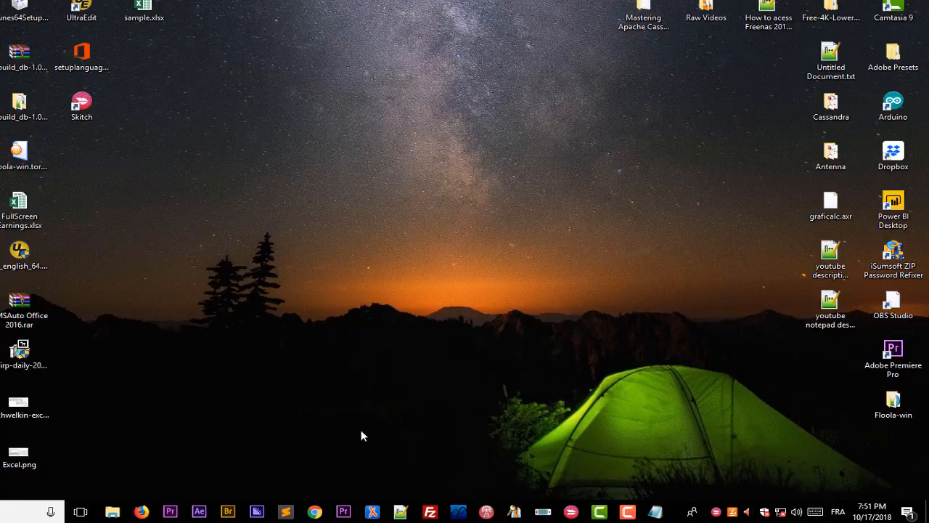
Step: Launch Chrome and get google.com loading instead of the No internet page
{"action": "left_click", "coordinate": [314, 512]}
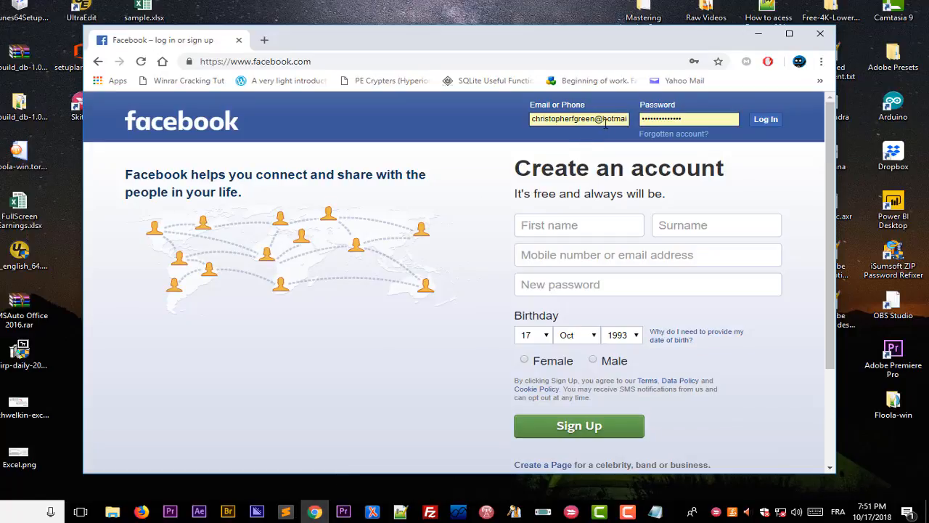
{"action": "left_click", "coordinate": [254, 61]}
{"action": "type", "text": "google"}
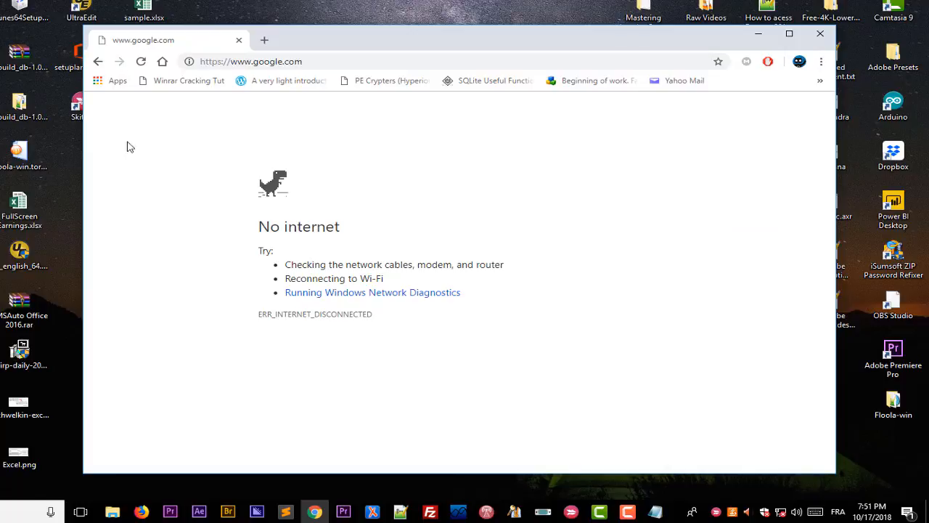
{"action": "mouse_move", "coordinate": [206, 182]}
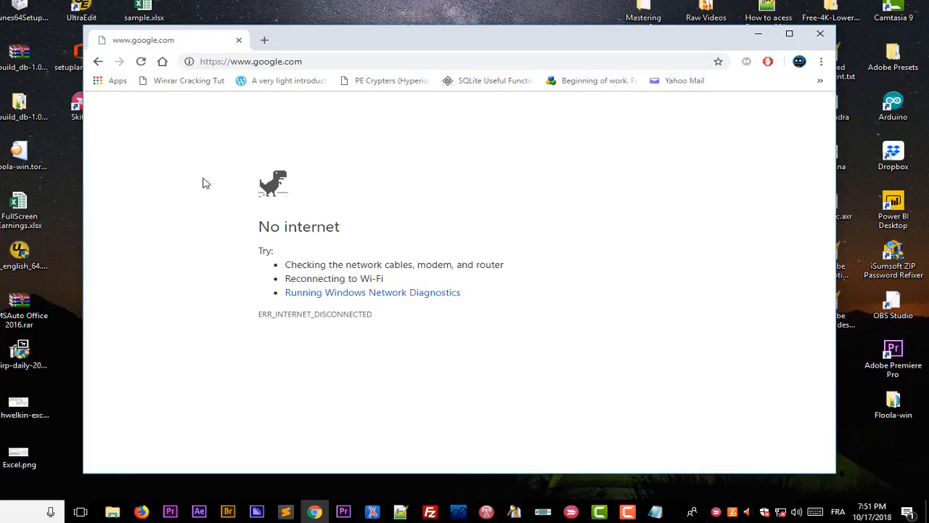
{"action": "mouse_move", "coordinate": [701, 487]}
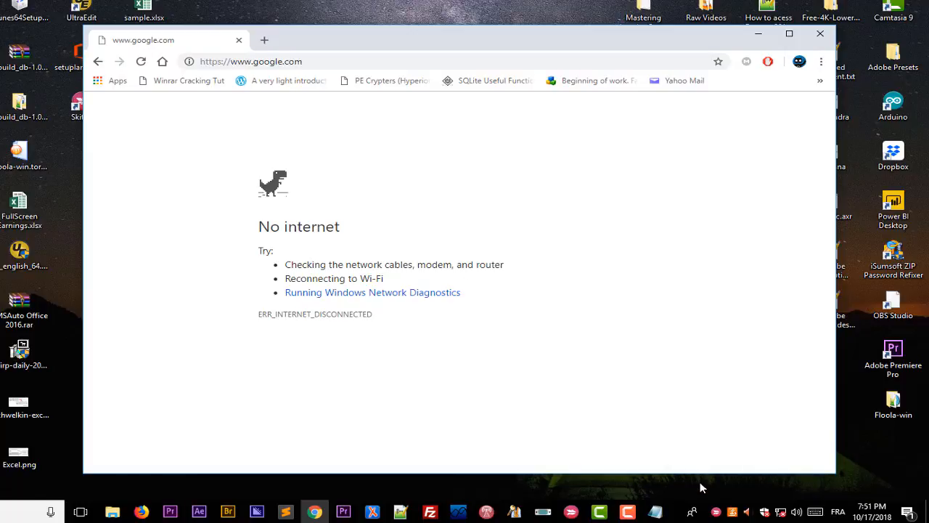
{"action": "mouse_move", "coordinate": [791, 496]}
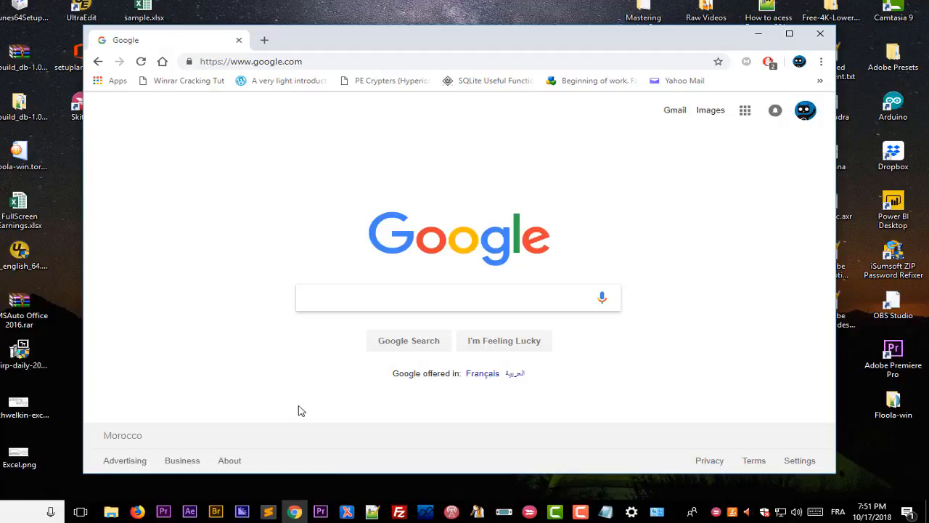
{"action": "mouse_move", "coordinate": [384, 271]}
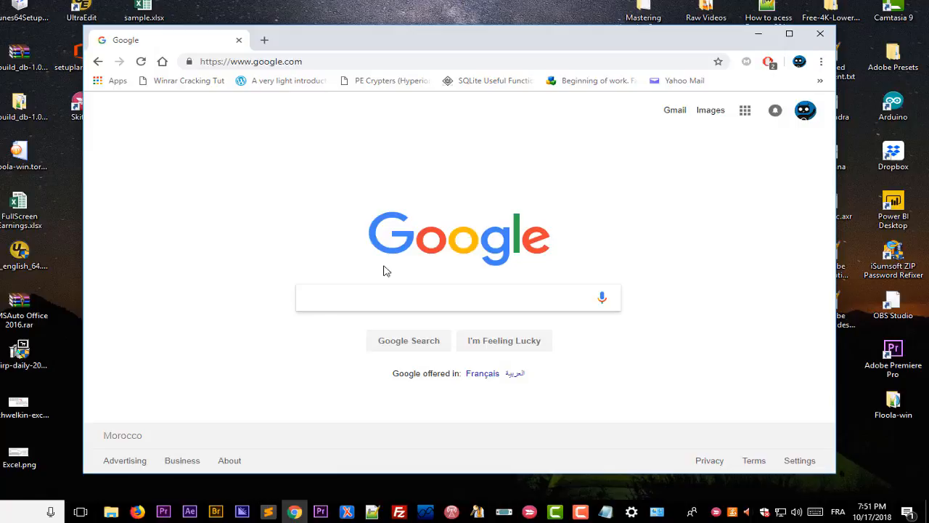
{"action": "left_click", "coordinate": [458, 298]}
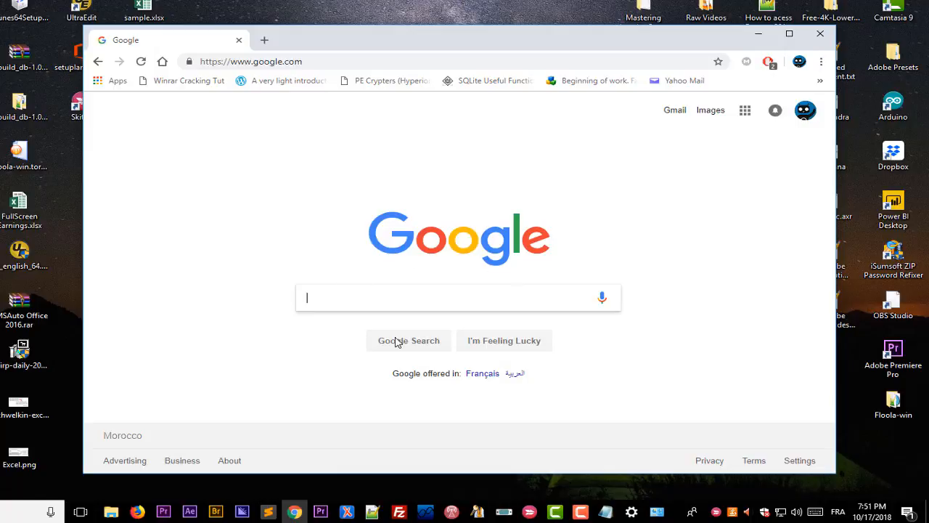
{"action": "mouse_move", "coordinate": [272, 56]}
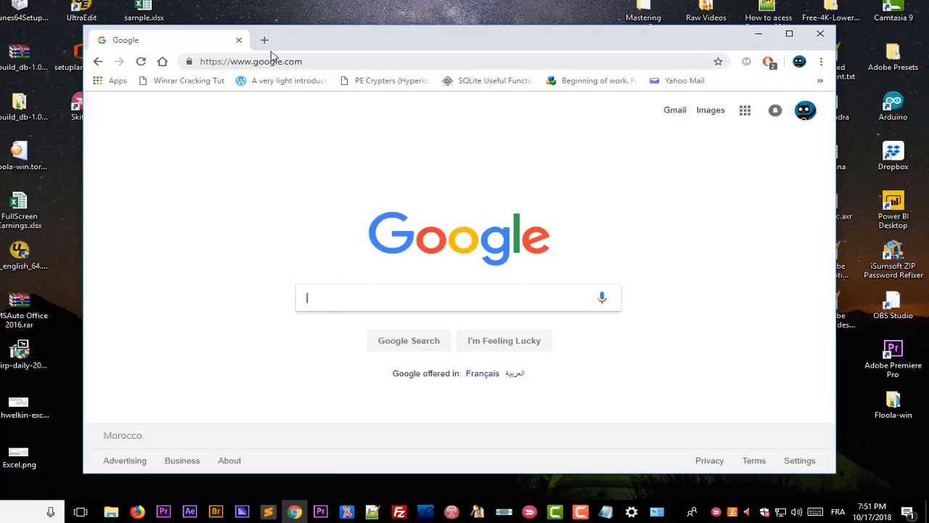
{"action": "left_click", "coordinate": [263, 40]}
{"action": "type", "text": "https://www.facebook.com"}
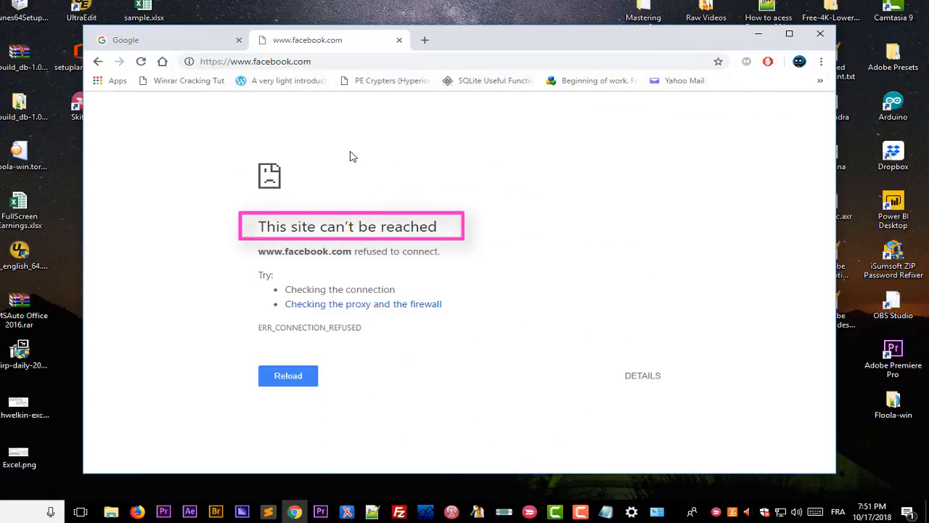
{"action": "mouse_move", "coordinate": [396, 318]}
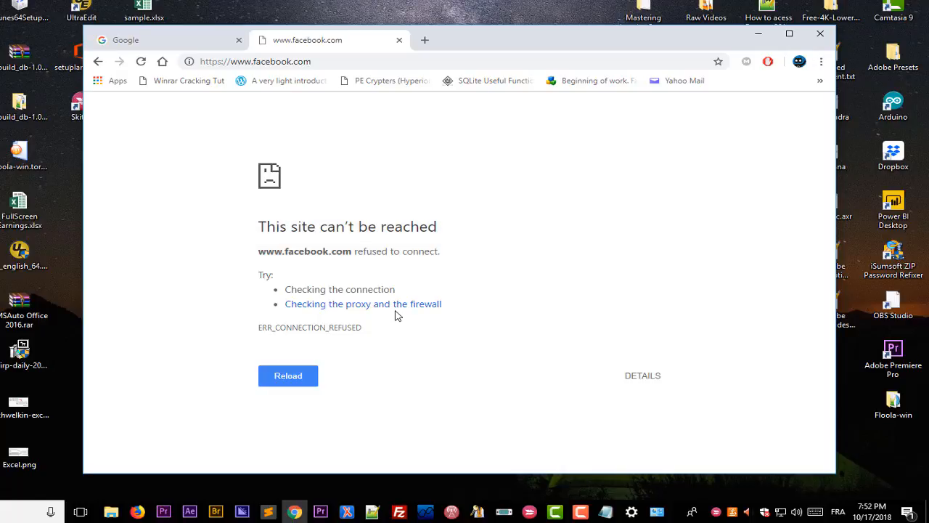
{"action": "mouse_move", "coordinate": [606, 511]}
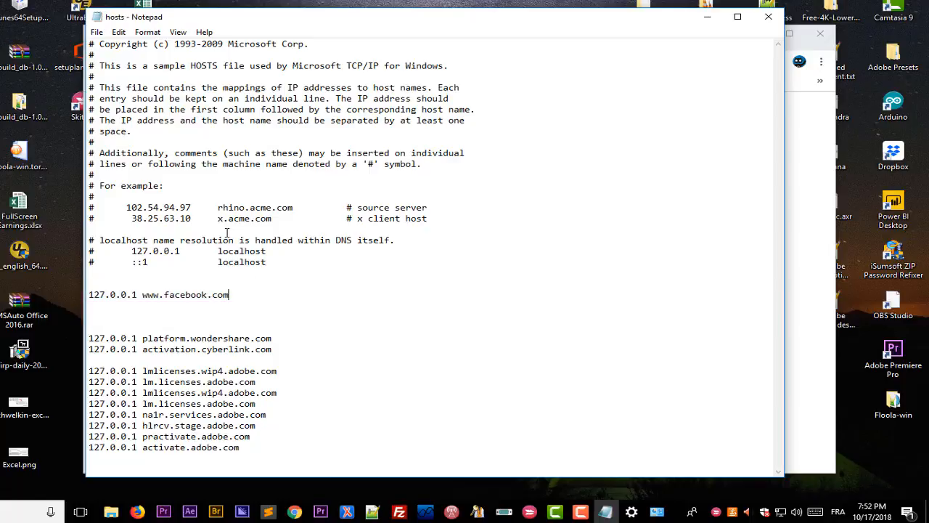
{"action": "mouse_move", "coordinate": [673, 85]}
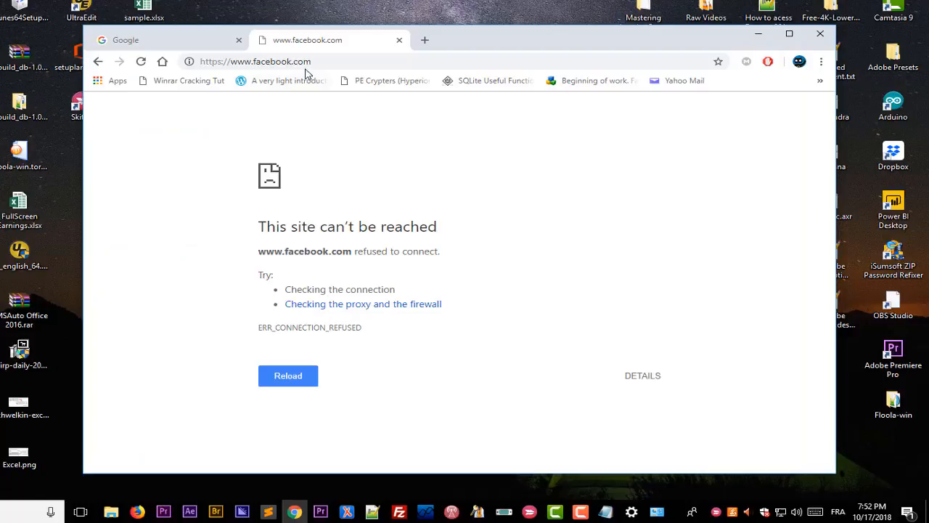
{"action": "mouse_move", "coordinate": [320, 61]}
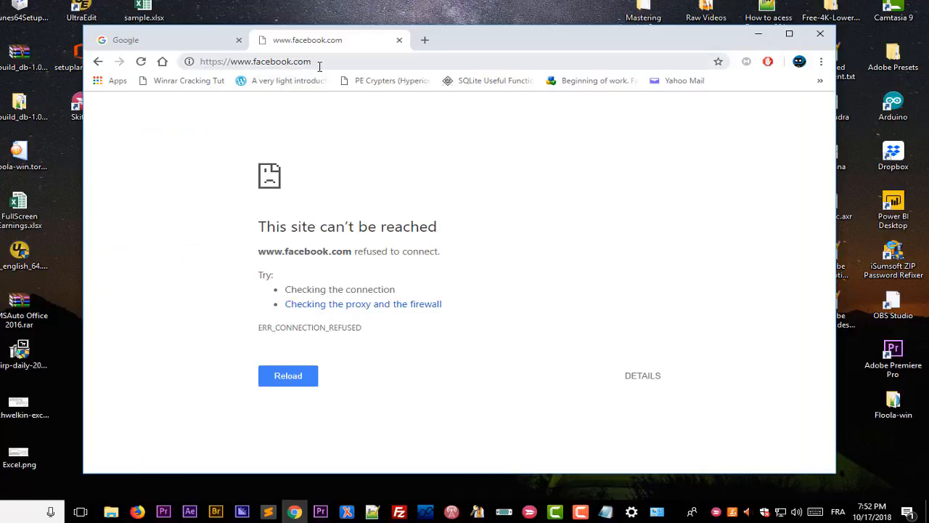
{"action": "left_click", "coordinate": [261, 61]}
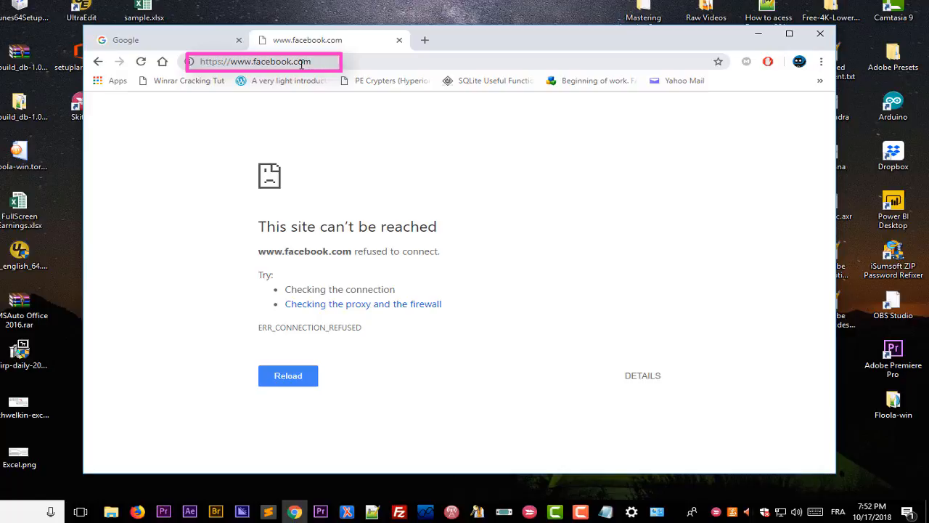
{"action": "double_click", "coordinate": [299, 61]}
{"action": "type", "text": "fr"}
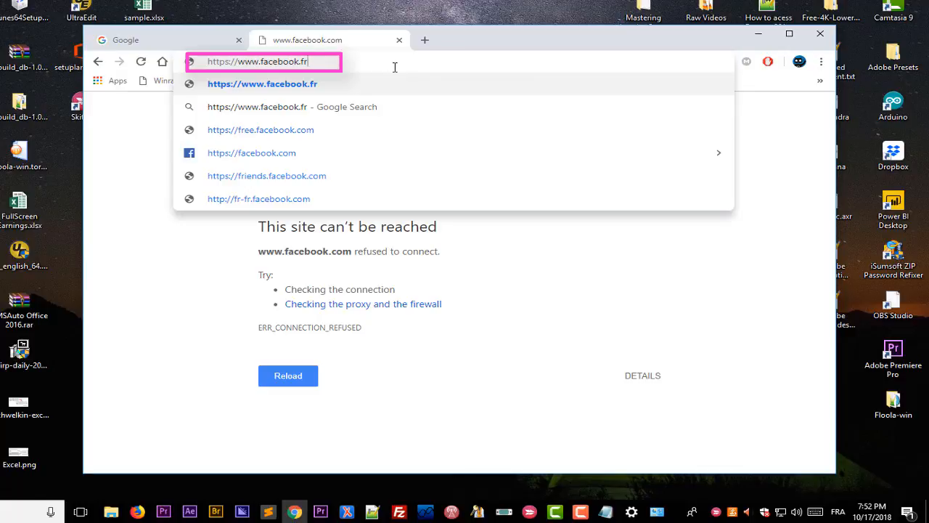
{"action": "left_click", "coordinate": [258, 198]}
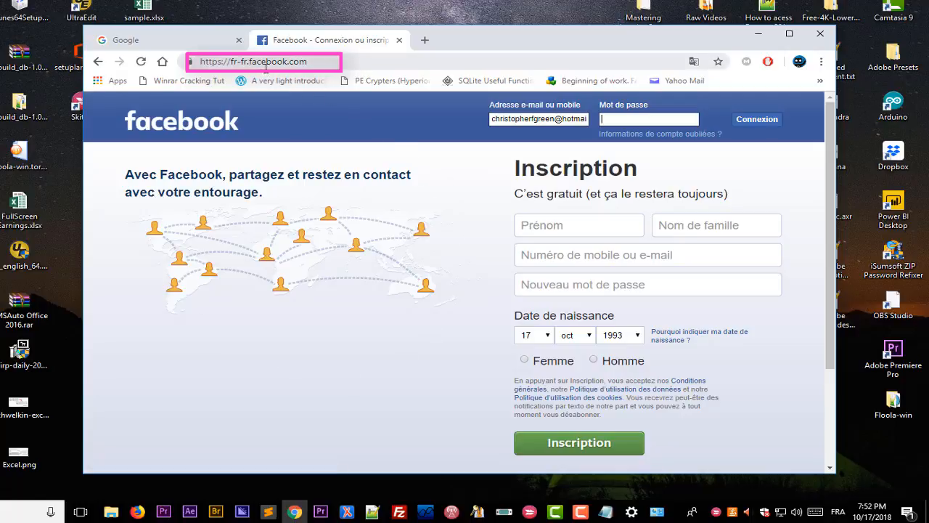
{"action": "mouse_move", "coordinate": [432, 283]}
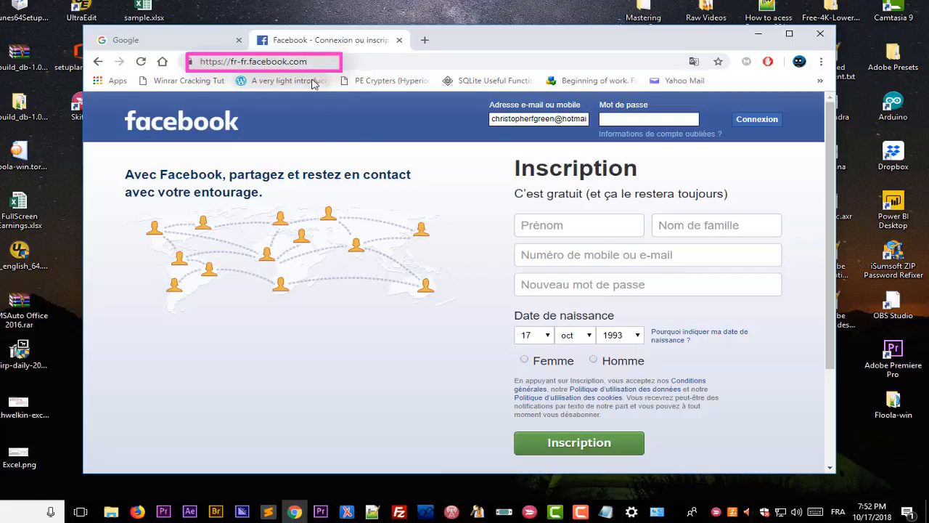
{"action": "mouse_move", "coordinate": [377, 172]}
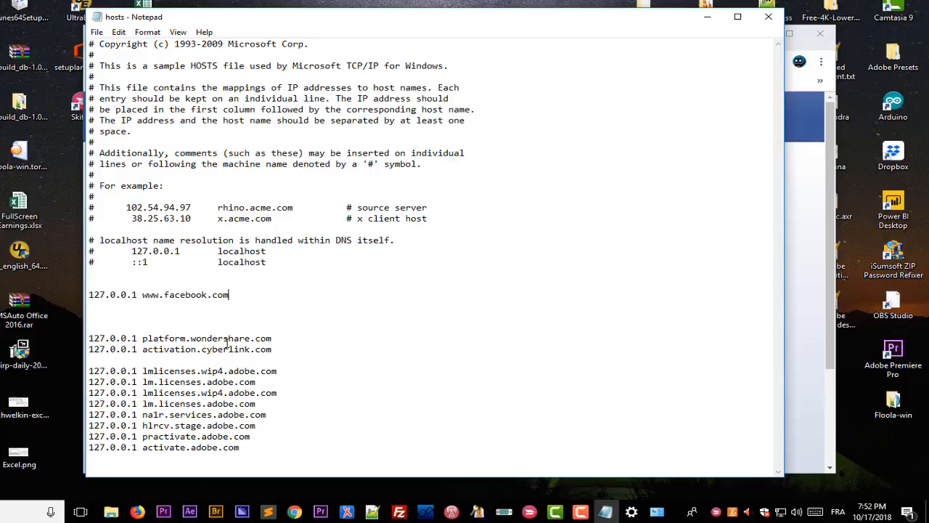
{"action": "mouse_move", "coordinate": [188, 239]}
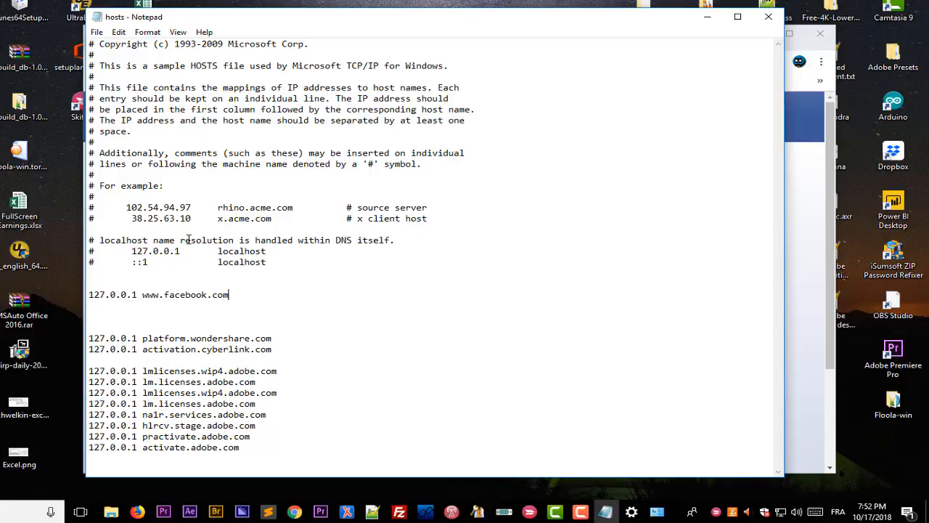
{"action": "mouse_move", "coordinate": [706, 16]}
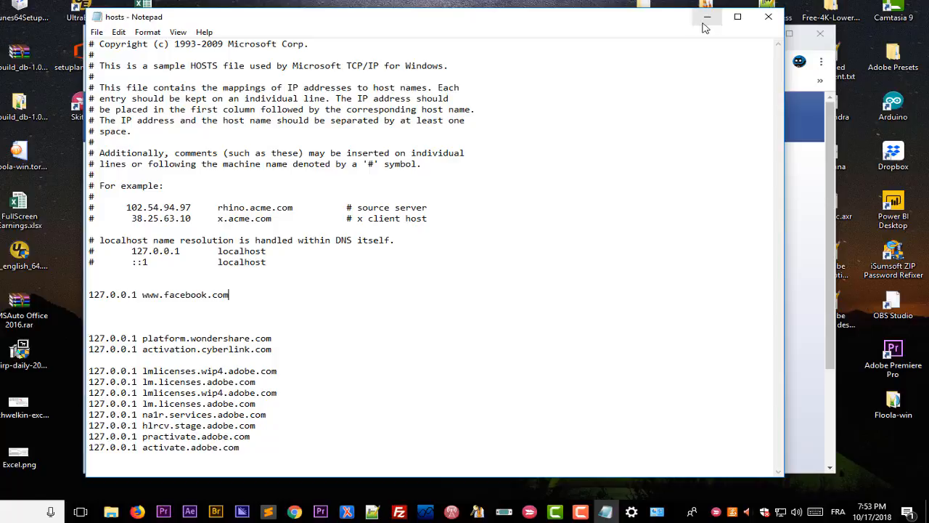
Step: Minimize the Notepad hosts window and bring Chrome back to the front
{"action": "left_click", "coordinate": [706, 16]}
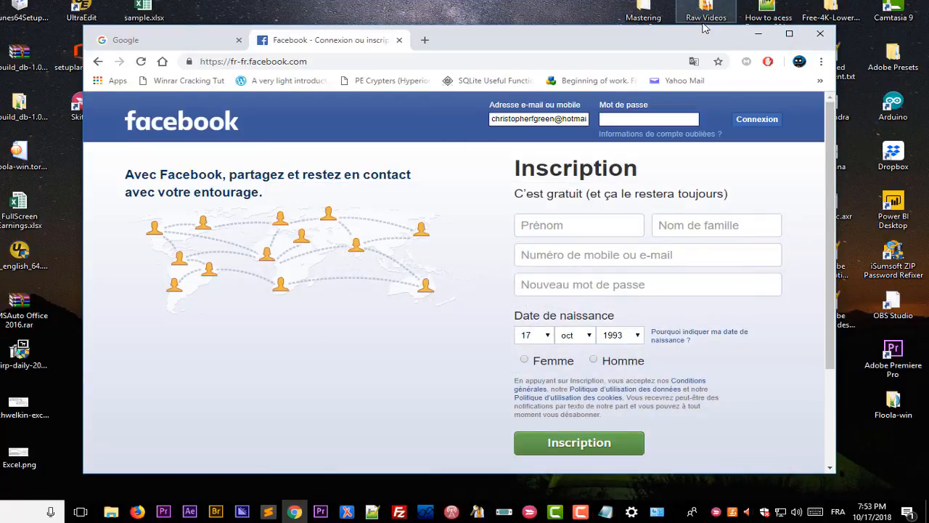
{"action": "left_click", "coordinate": [648, 118]}
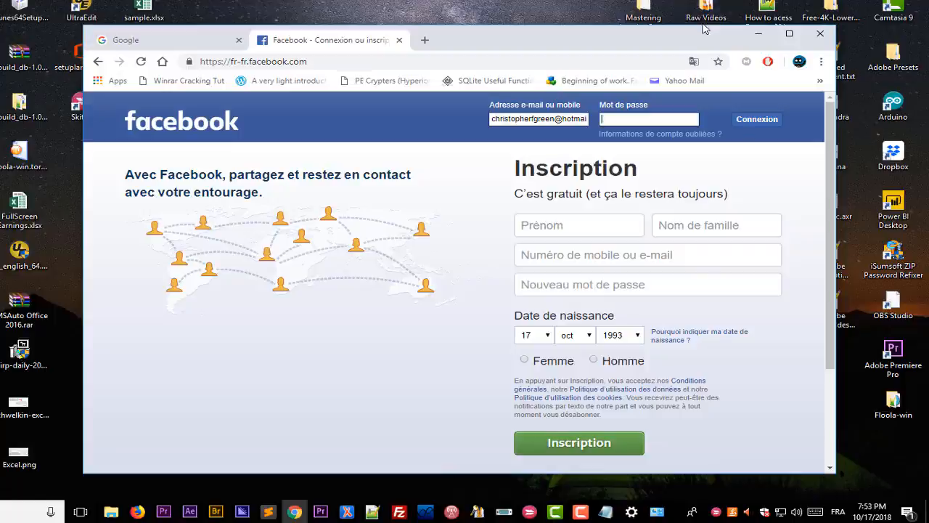